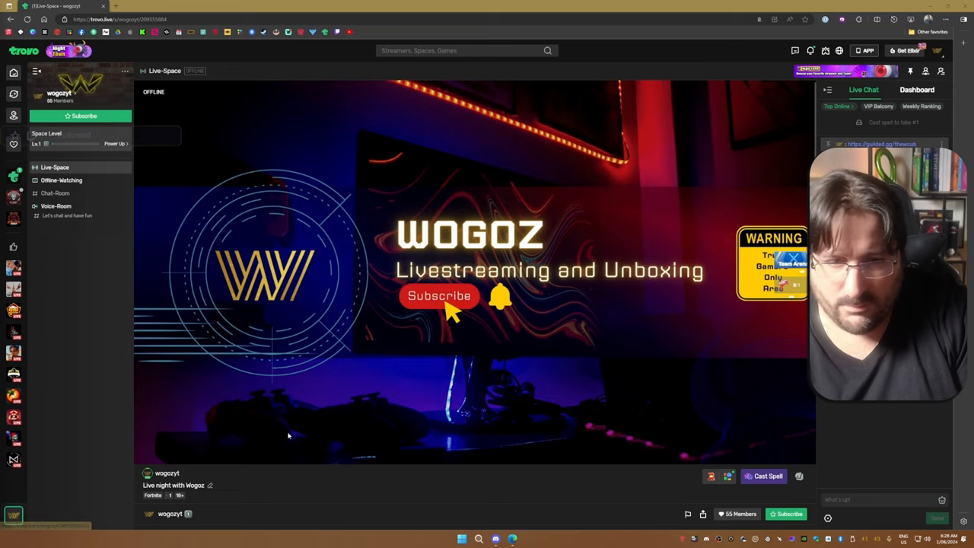
# - Scroll down to the empty Room Panels section with its 'Add a panel' placeholder
pyautogui.scroll(-3)
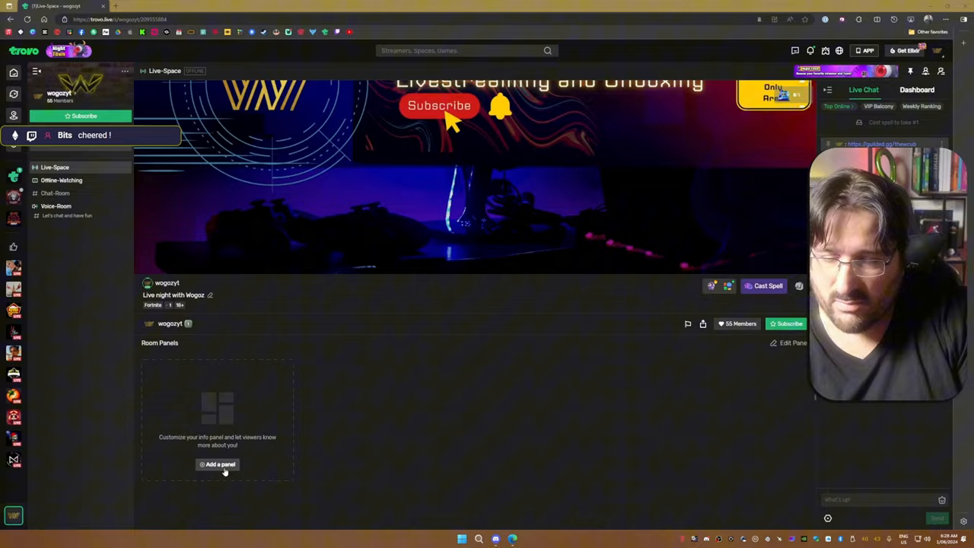
# - Add and save the Social Link, Space Intro, Favorite Games and Spell Album panels
pyautogui.click(218, 464)
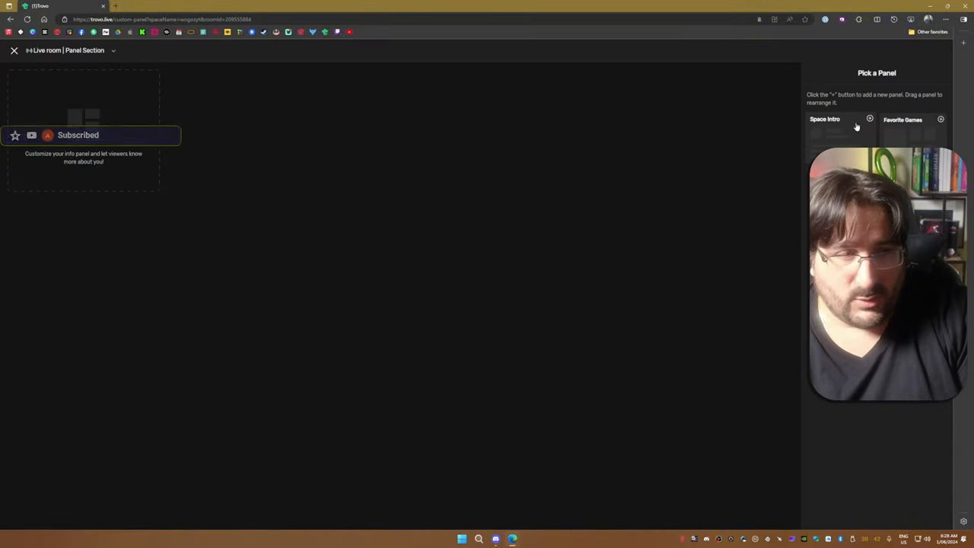
pyautogui.click(870, 119)
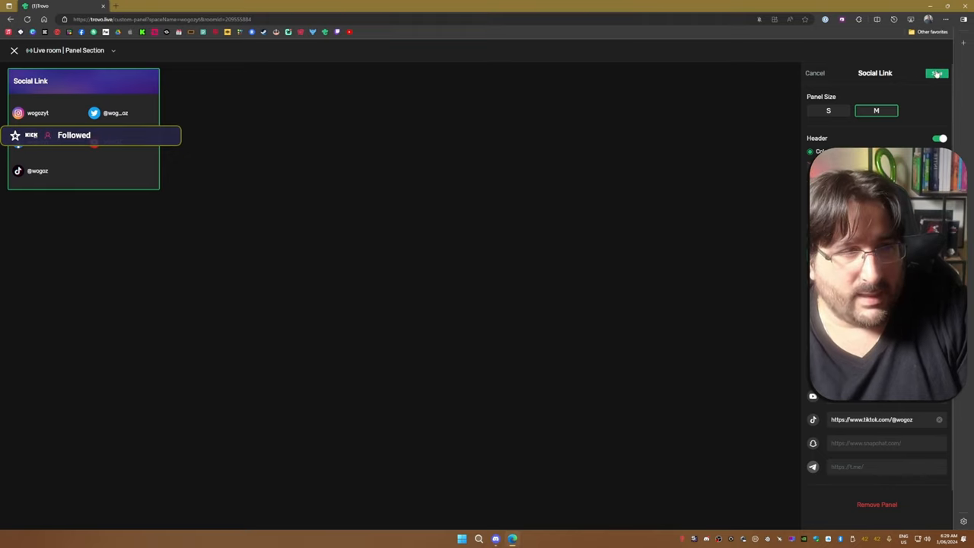
pyautogui.click(937, 73)
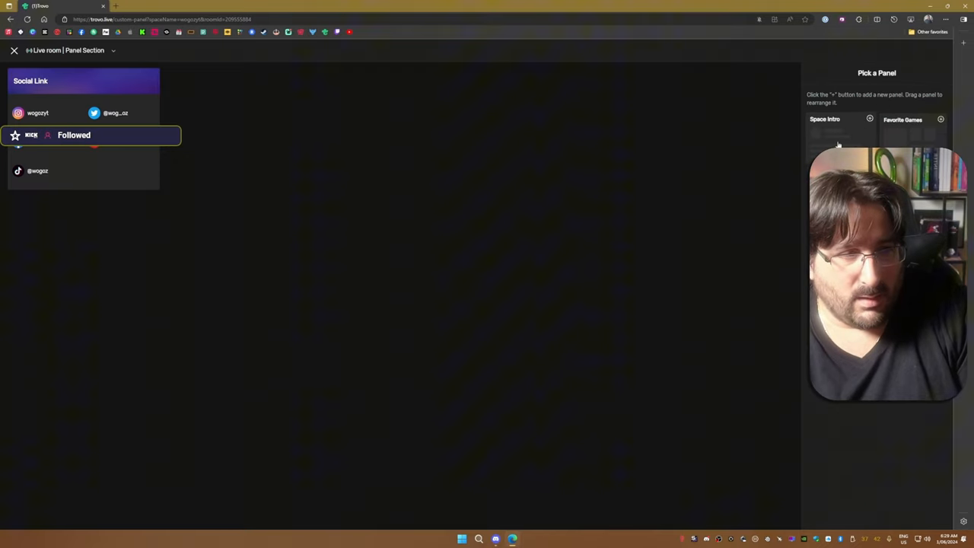
pyautogui.click(870, 119)
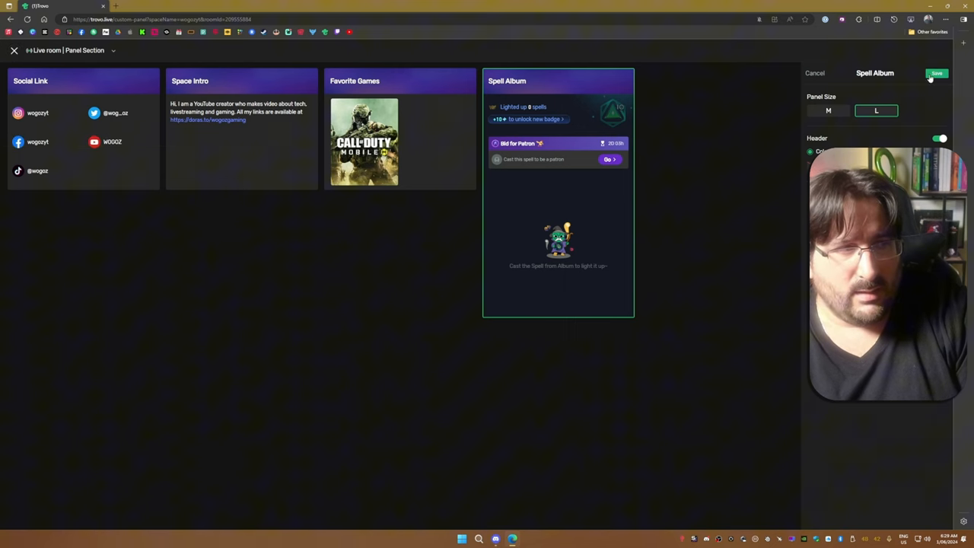
pyautogui.click(937, 72)
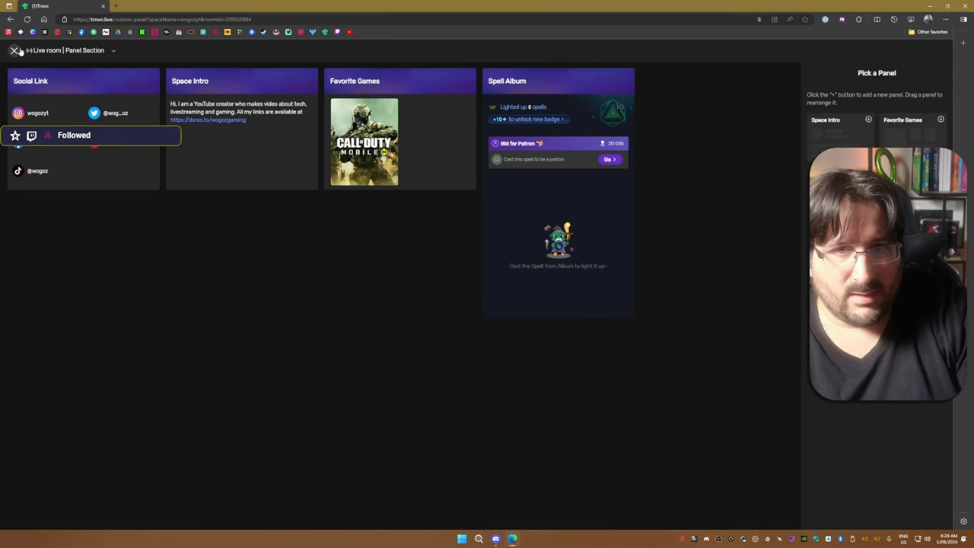
# - Exit the panel editor, check the empty Offline-Watching clips, then open the Chat-Room
pyautogui.click(14, 50)
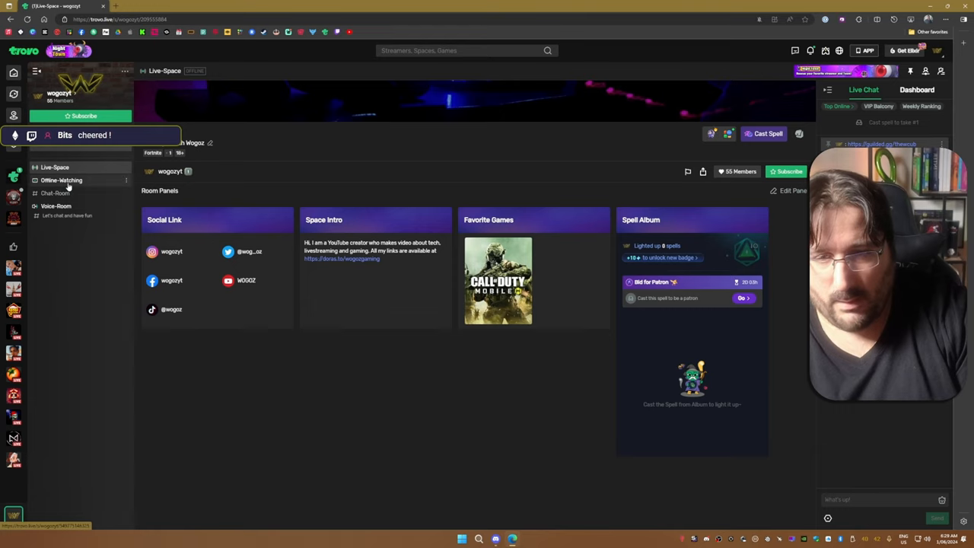
pyautogui.click(61, 181)
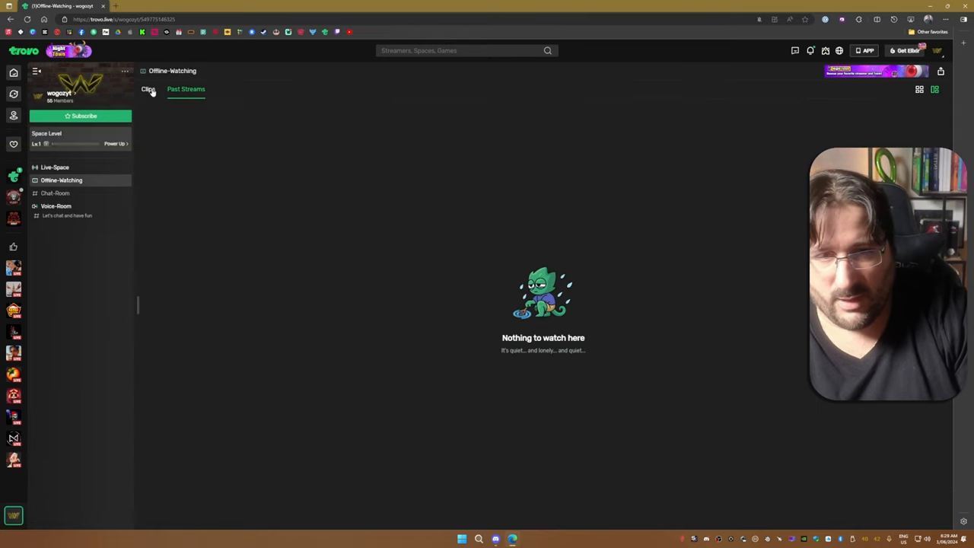
pyautogui.click(80, 116)
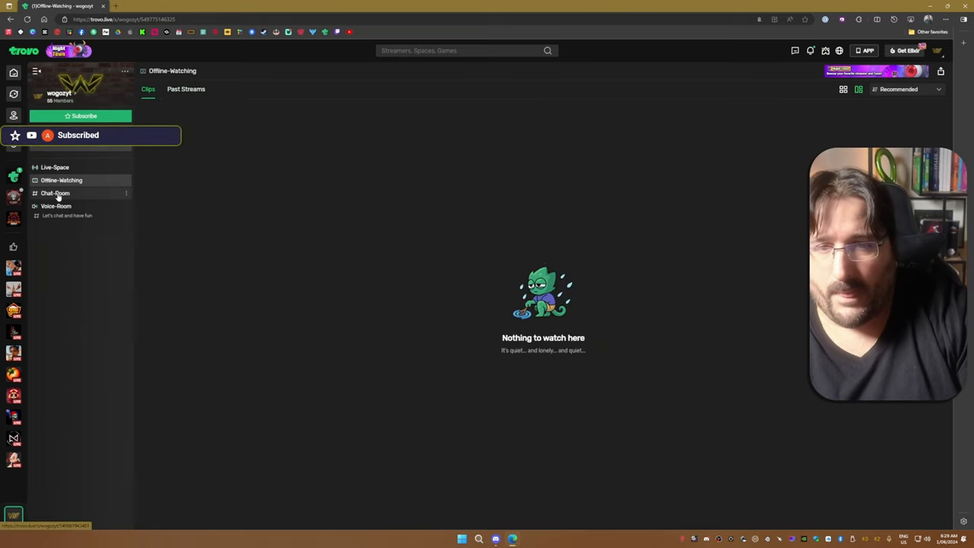
pyautogui.click(54, 193)
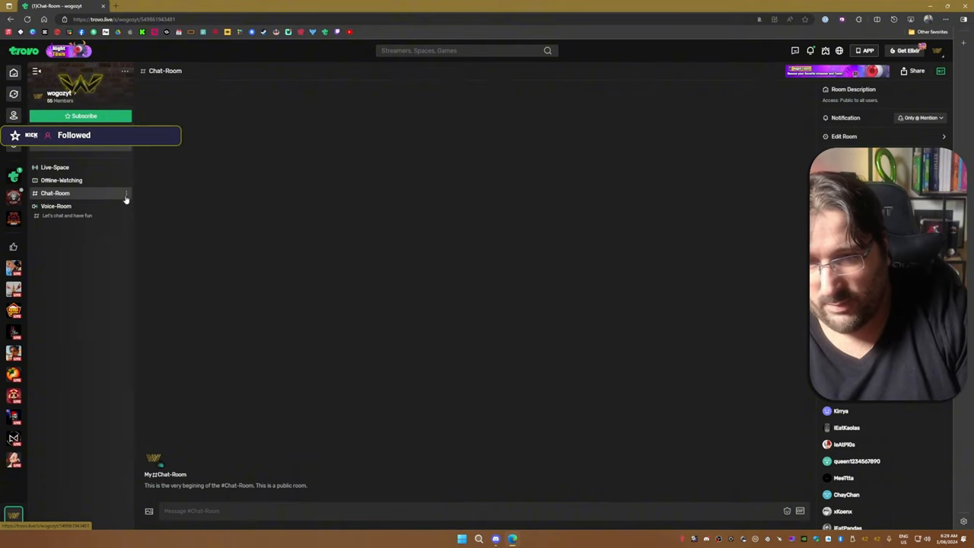
# - Create a 'live' category in the Chat-Room's Edit Room settings and save the room under it
pyautogui.click(126, 193)
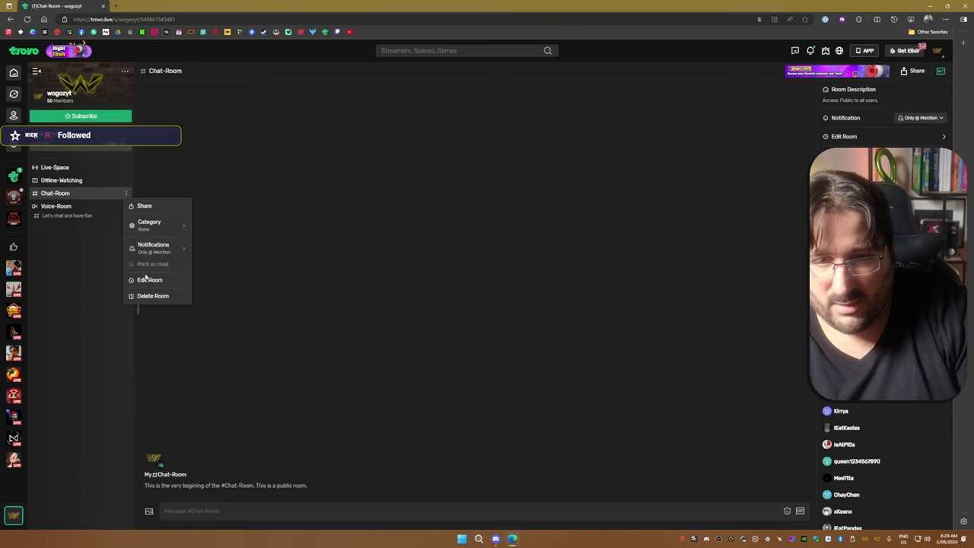
pyautogui.click(150, 280)
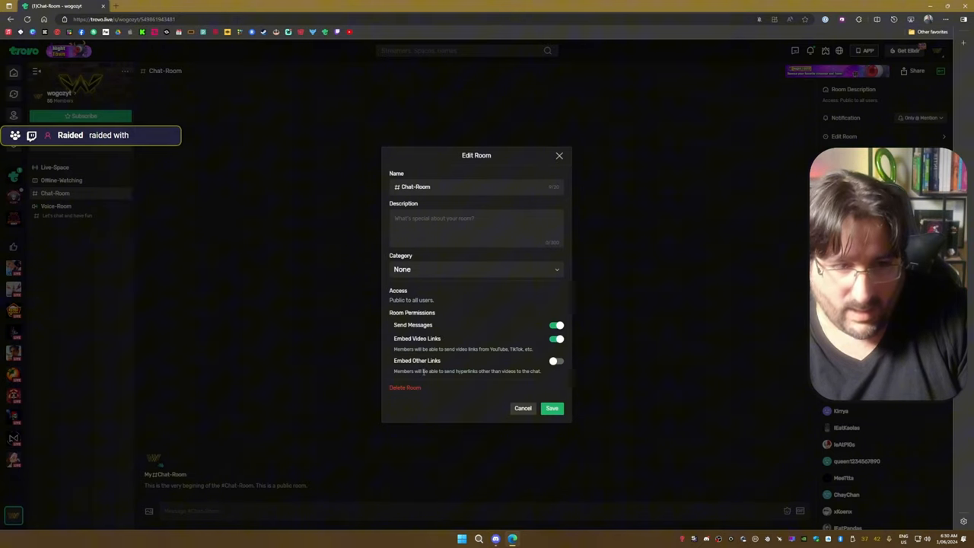
pyautogui.click(477, 268)
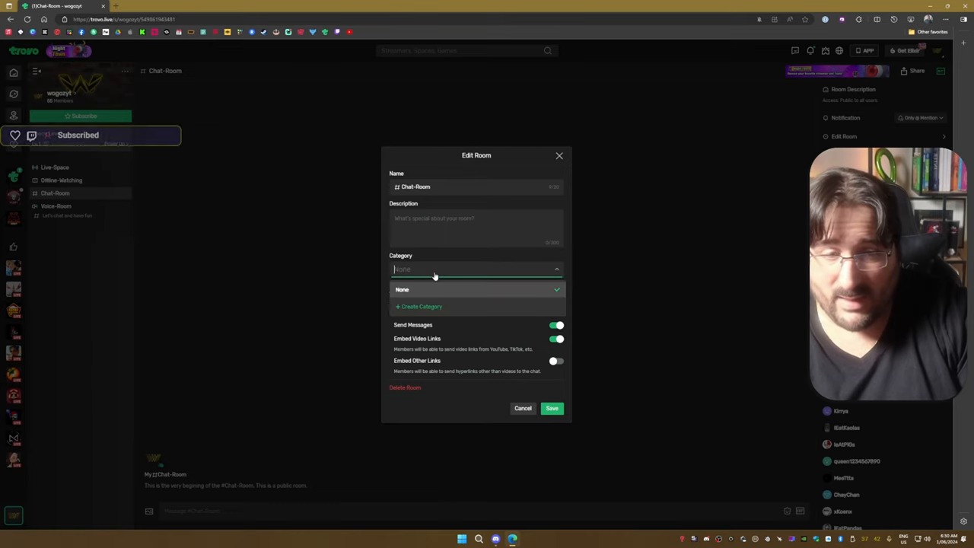
pyautogui.click(419, 306)
pyautogui.write('live')
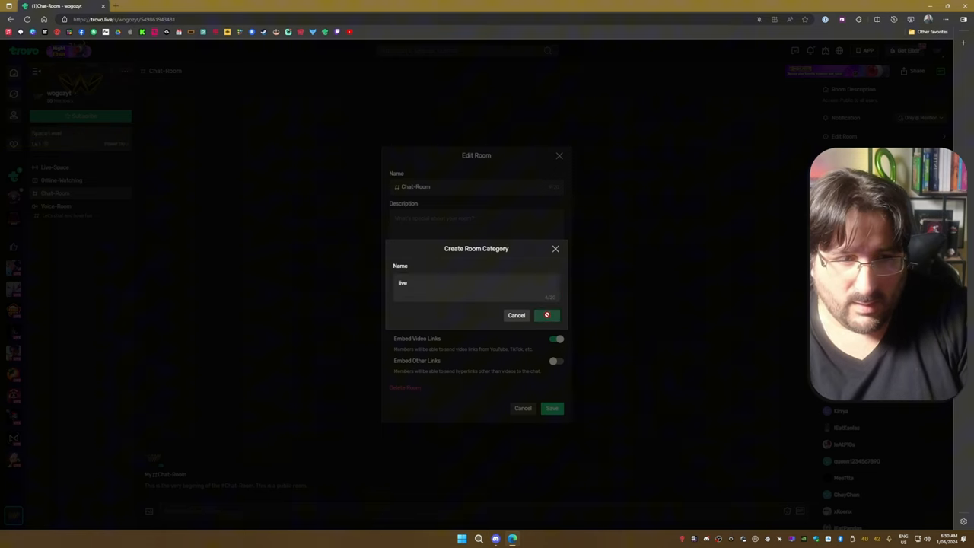
pyautogui.click(547, 315)
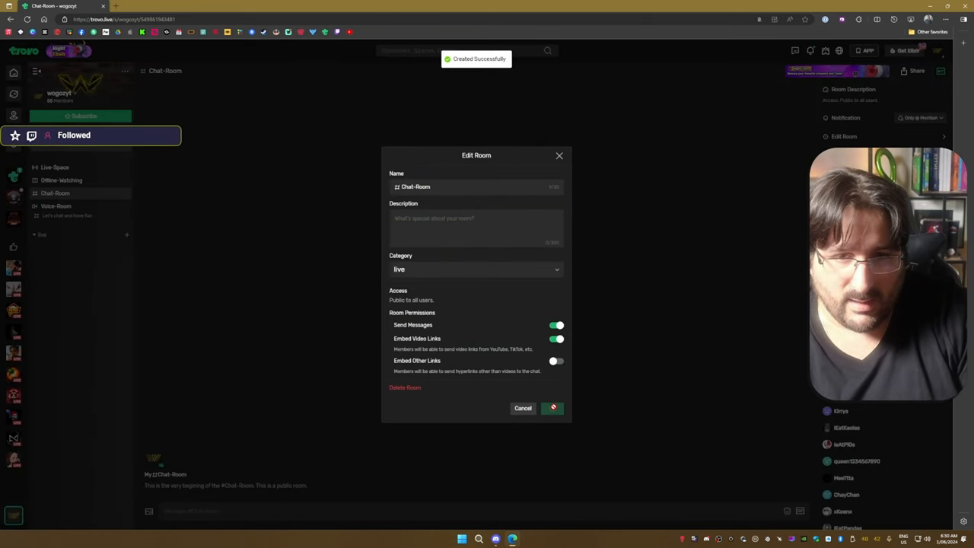
pyautogui.click(552, 407)
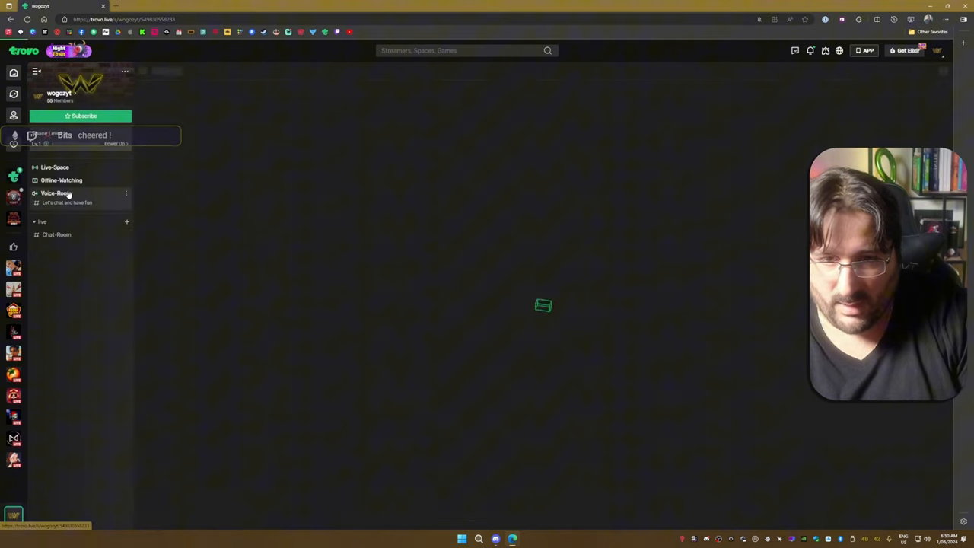
# - View the Voice-Room's app-only download screen, then return to the Live-Space page
pyautogui.click(55, 192)
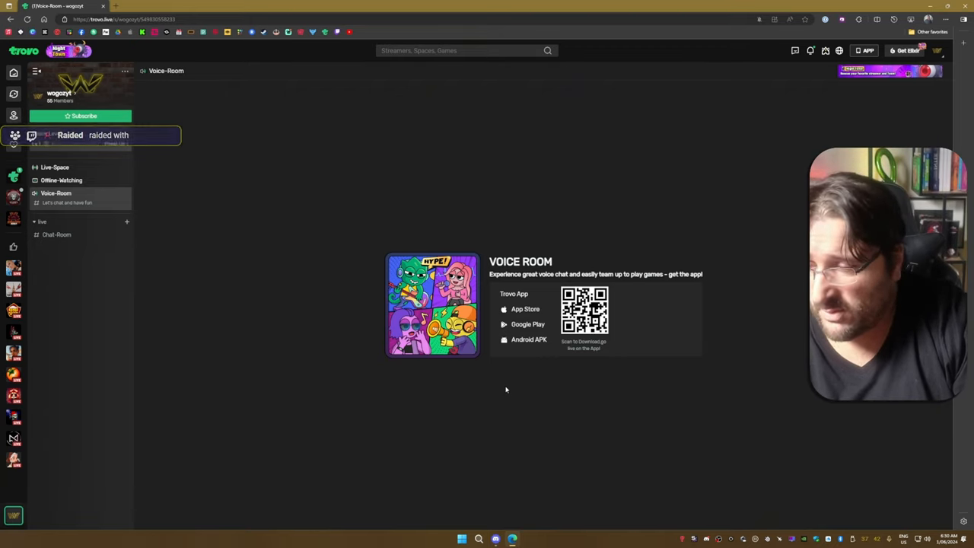
pyautogui.click(80, 115)
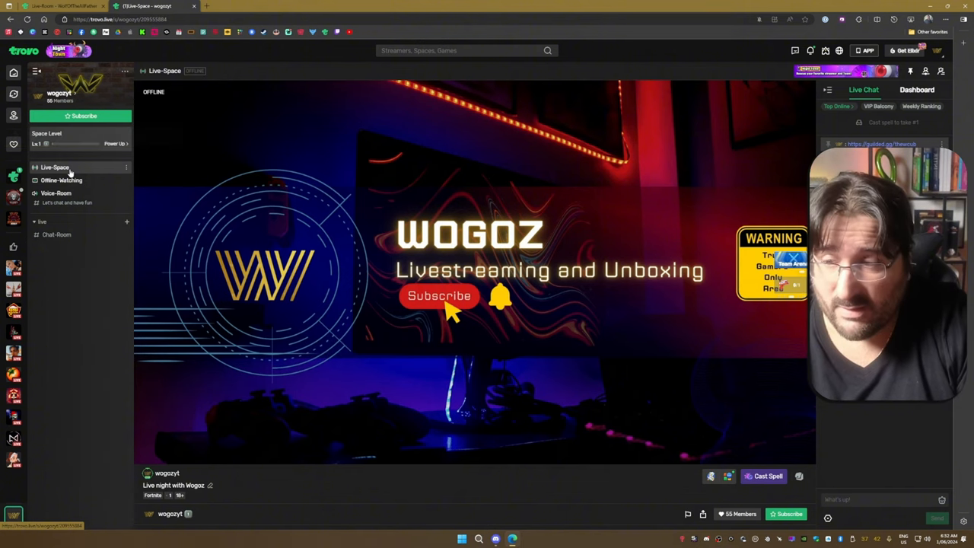
# - Return to Live-Space and open the Trovo Ace dialog showing the Adventurer I benefits
pyautogui.click(81, 116)
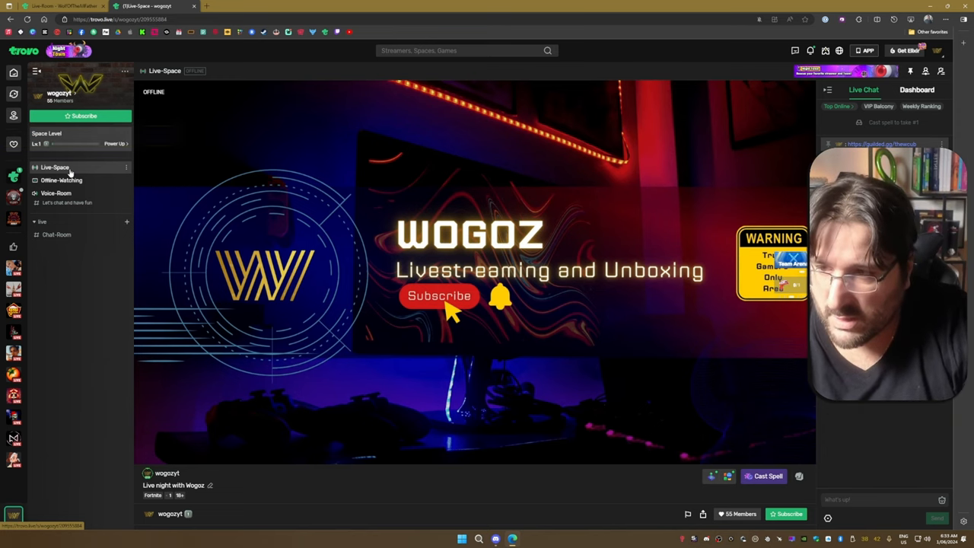
pyautogui.click(81, 116)
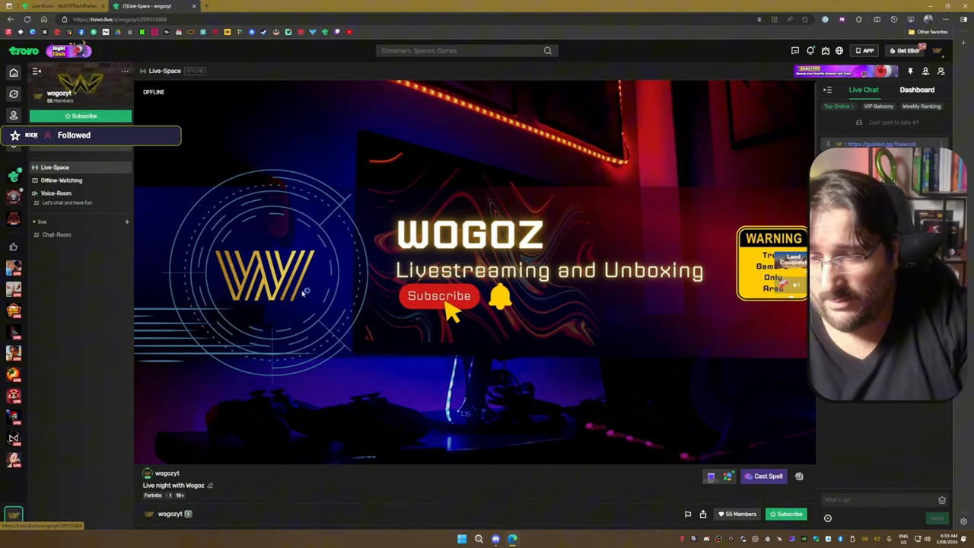
pyautogui.click(768, 476)
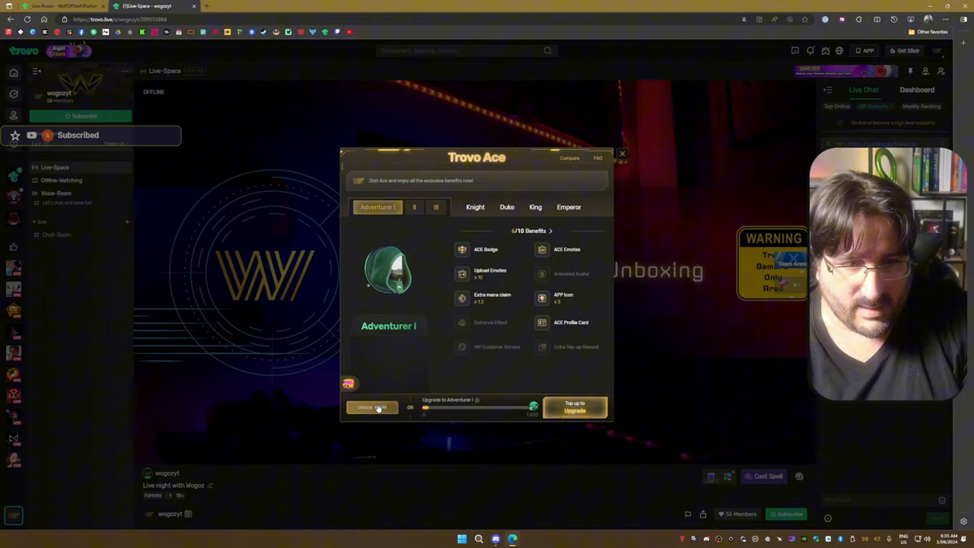
pyautogui.click(372, 407)
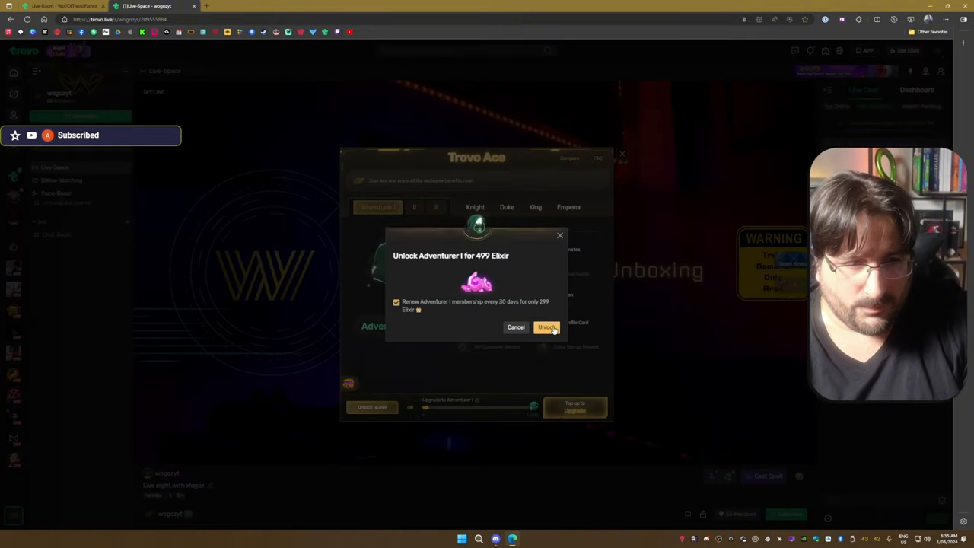
pyautogui.click(547, 326)
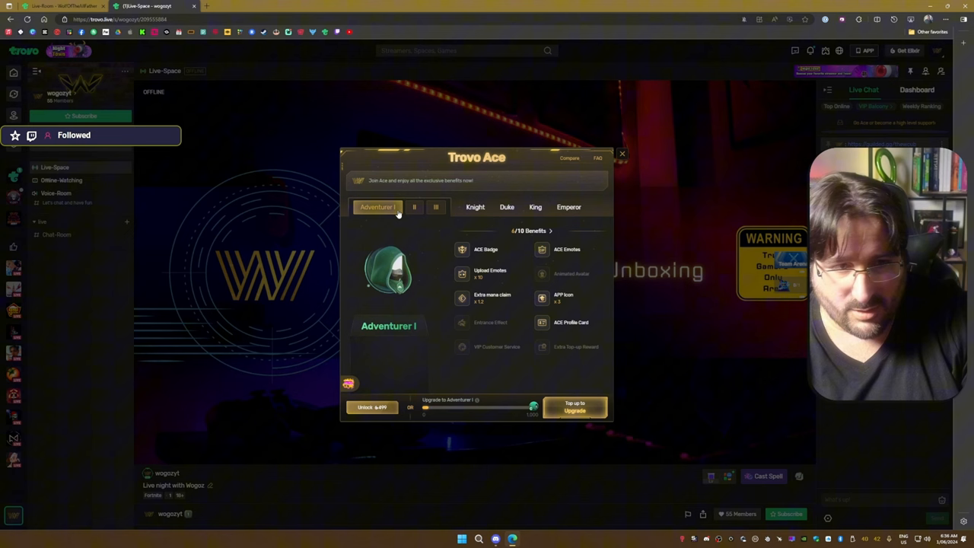
# - Browse the Adventurer III and Knight I tiers, ending on Emperor I at 199,999 Elixir
pyautogui.click(413, 207)
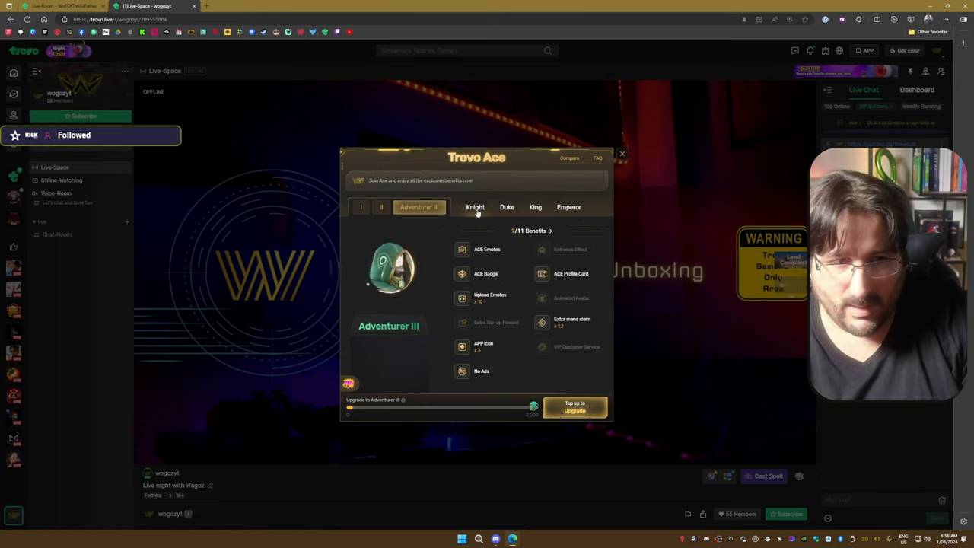
pyautogui.click(475, 207)
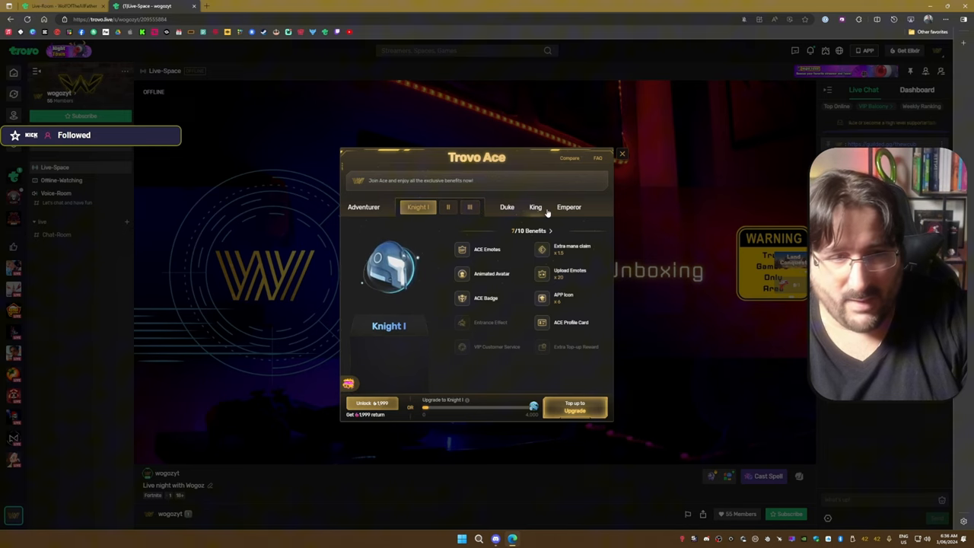
pyautogui.click(535, 206)
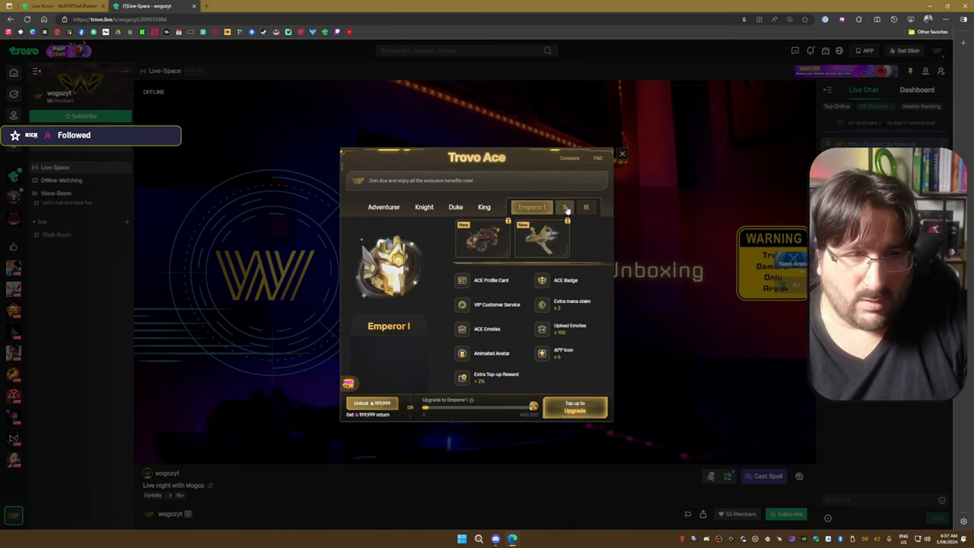
# - View the Emperor III and King I, II and III tiers, then leave the Ace window
pyautogui.click(574, 207)
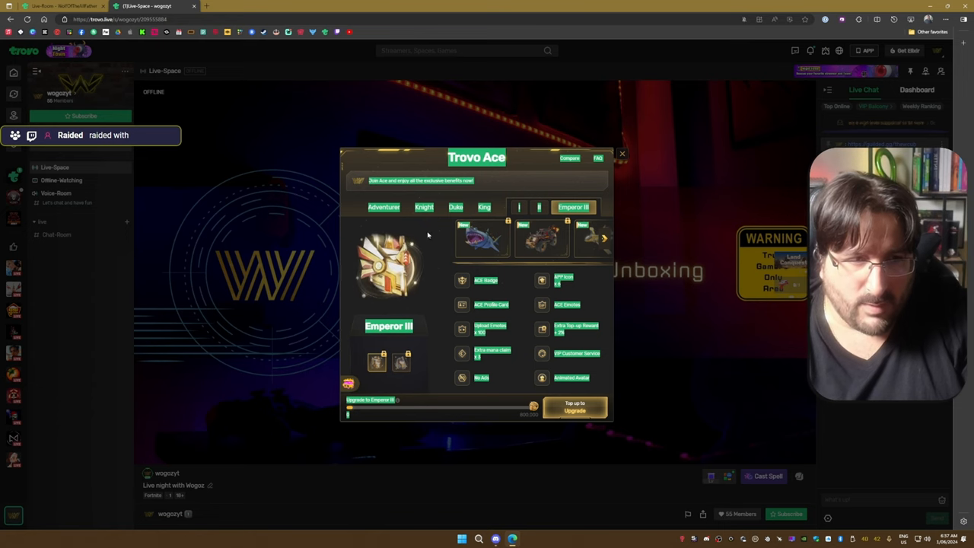
pyautogui.click(478, 207)
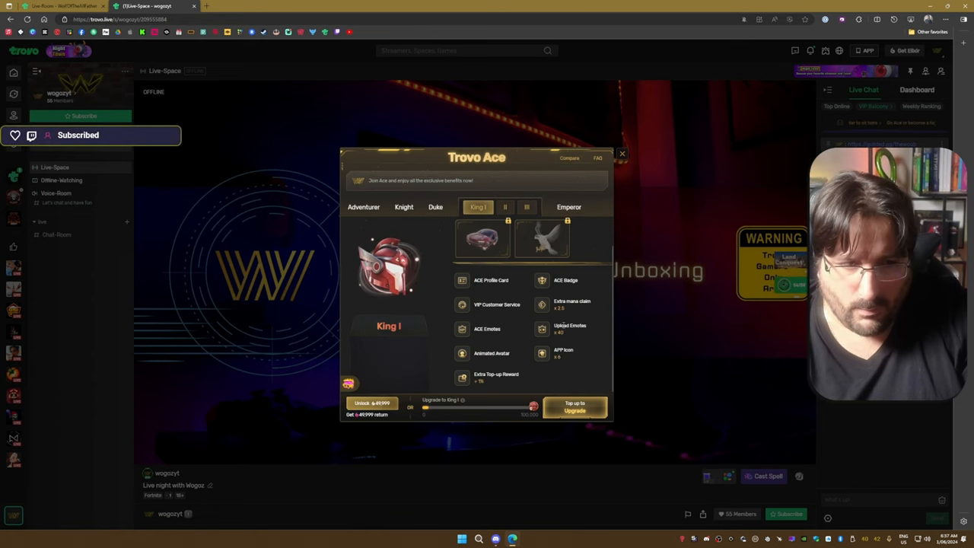
pyautogui.click(498, 207)
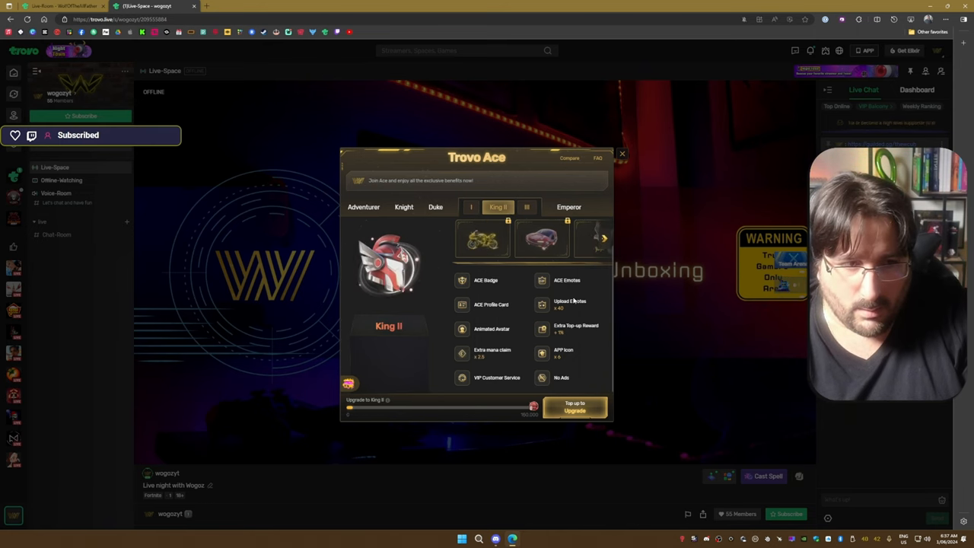
pyautogui.click(519, 208)
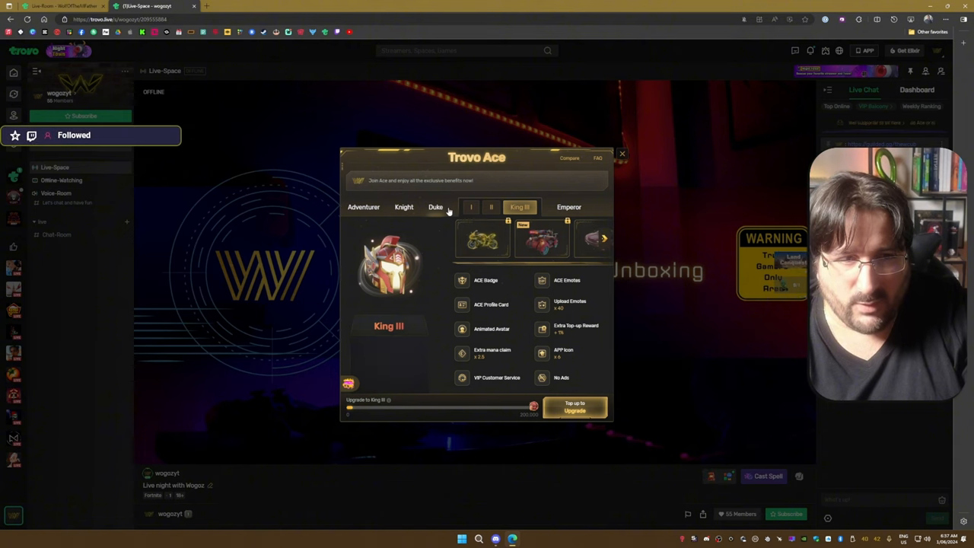
pyautogui.click(435, 206)
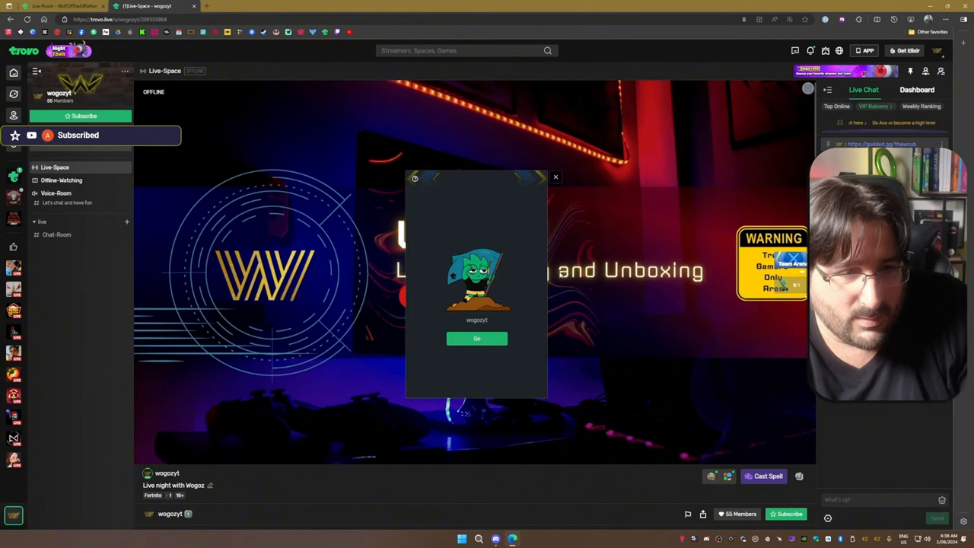
# - Dismiss the wogozyt card and launch a mini-game from the Trovo Play list
pyautogui.click(555, 176)
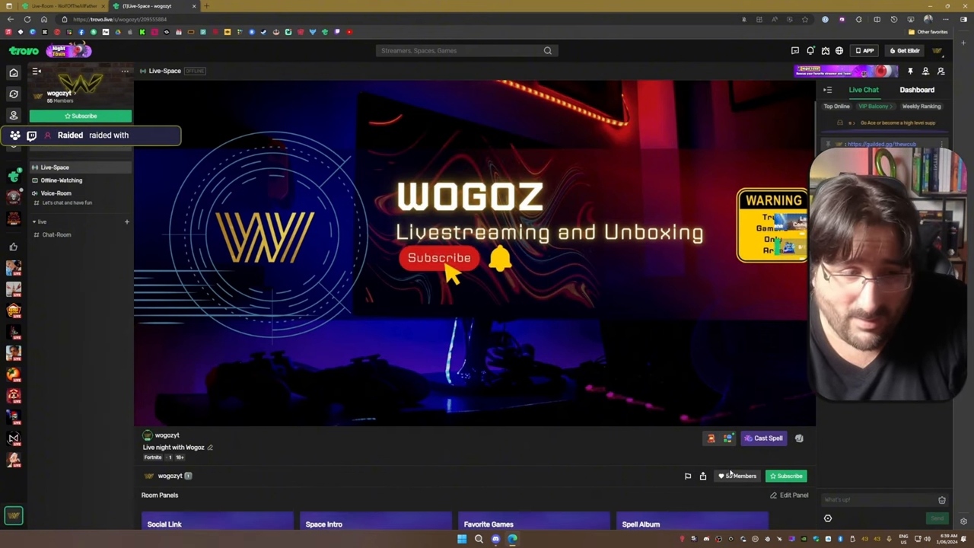
pyautogui.click(729, 437)
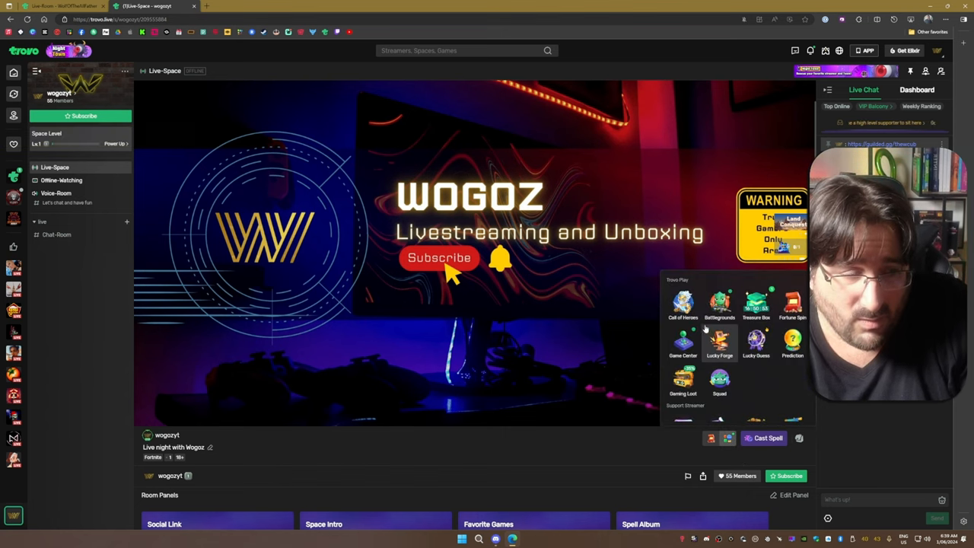
pyautogui.click(682, 304)
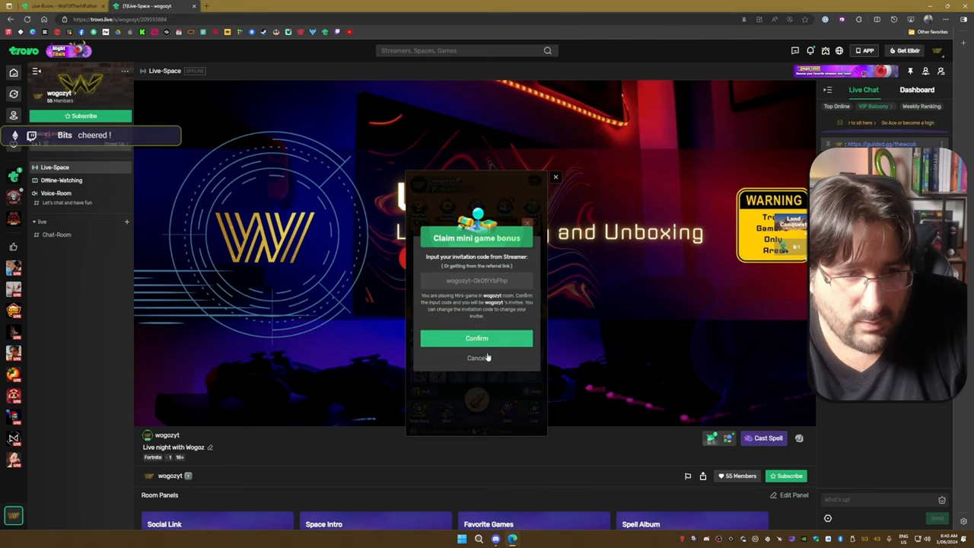
# - Cancel the bonus claim, leaving the level 10 mini-game overlay open
pyautogui.click(476, 338)
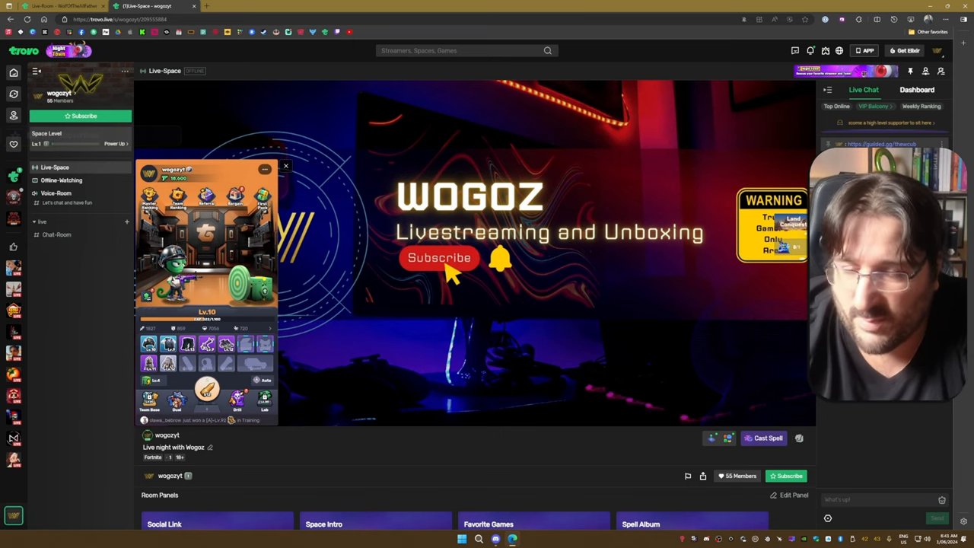
pyautogui.click(438, 258)
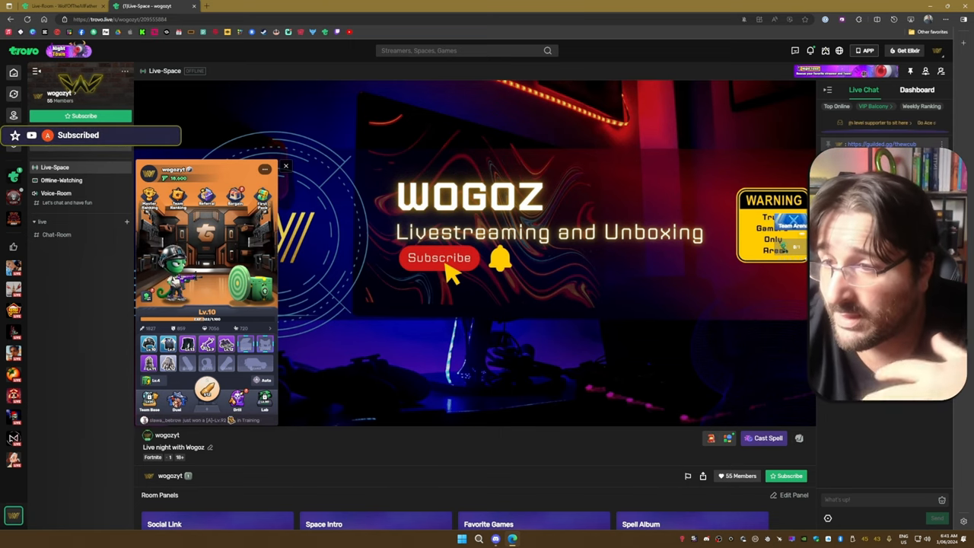